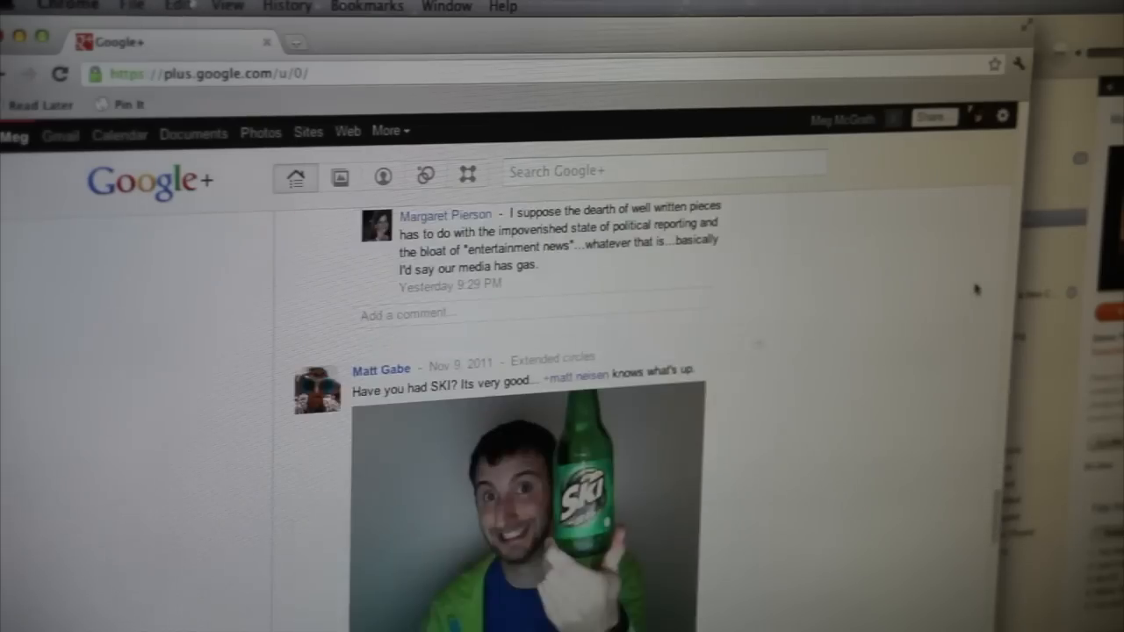
- Open the debate stumble article and start a Facebook share with the comment 'only in America'
{"action": "scroll", "scroll_direction": "down", "scroll_amount": 3}
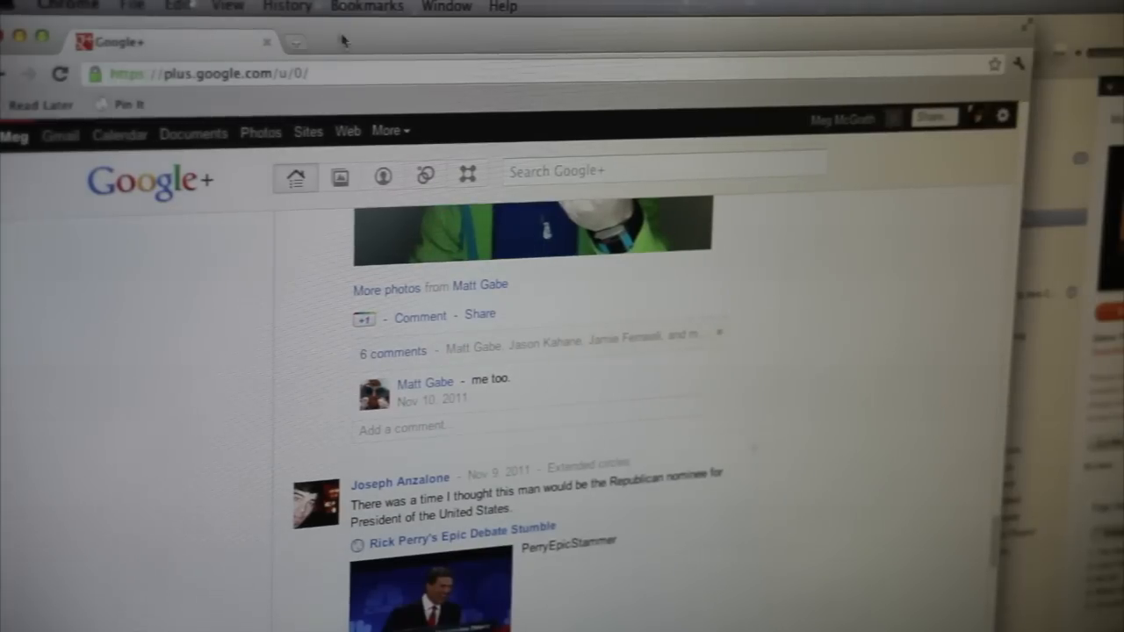
{"action": "left_click", "coordinate": [454, 526]}
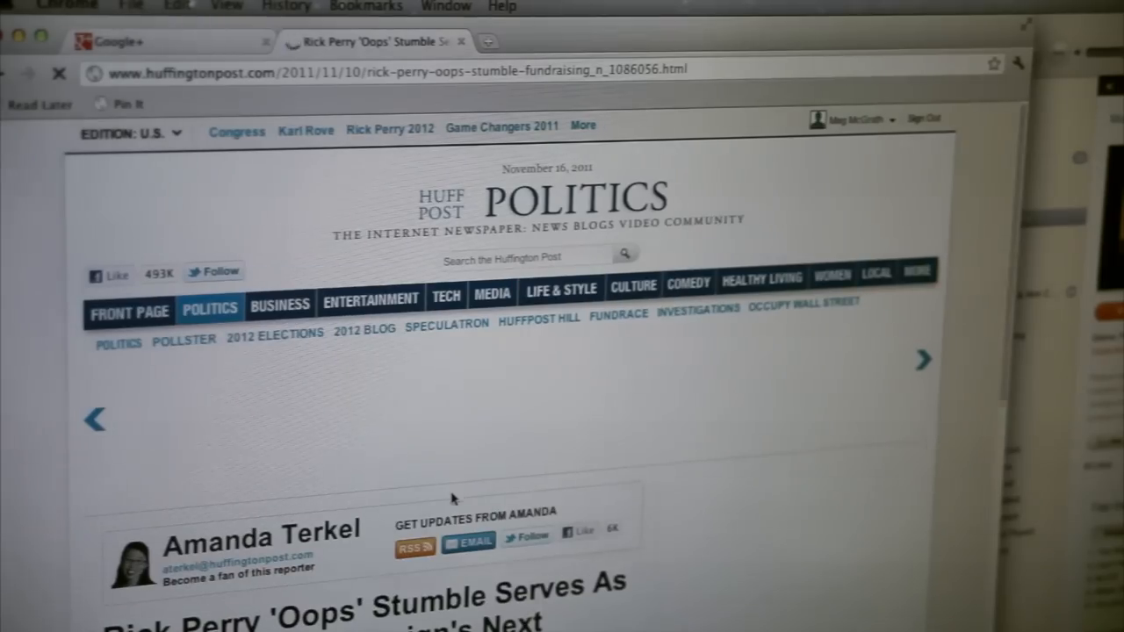
{"action": "scroll", "scroll_direction": "down", "scroll_amount": 3}
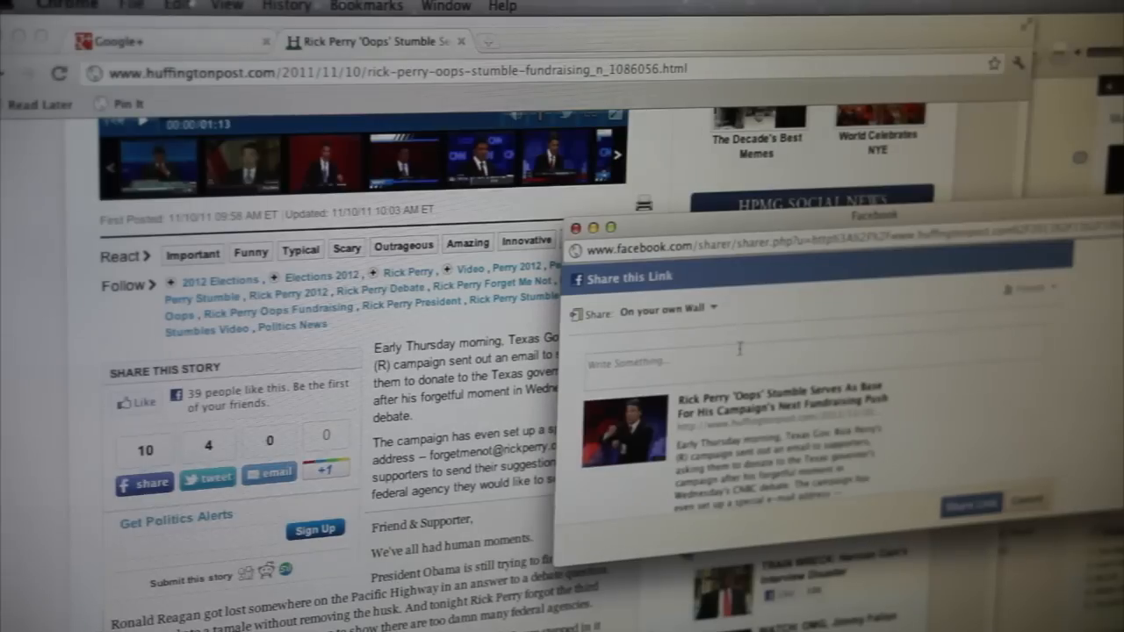
{"action": "type", "text": "only i"}
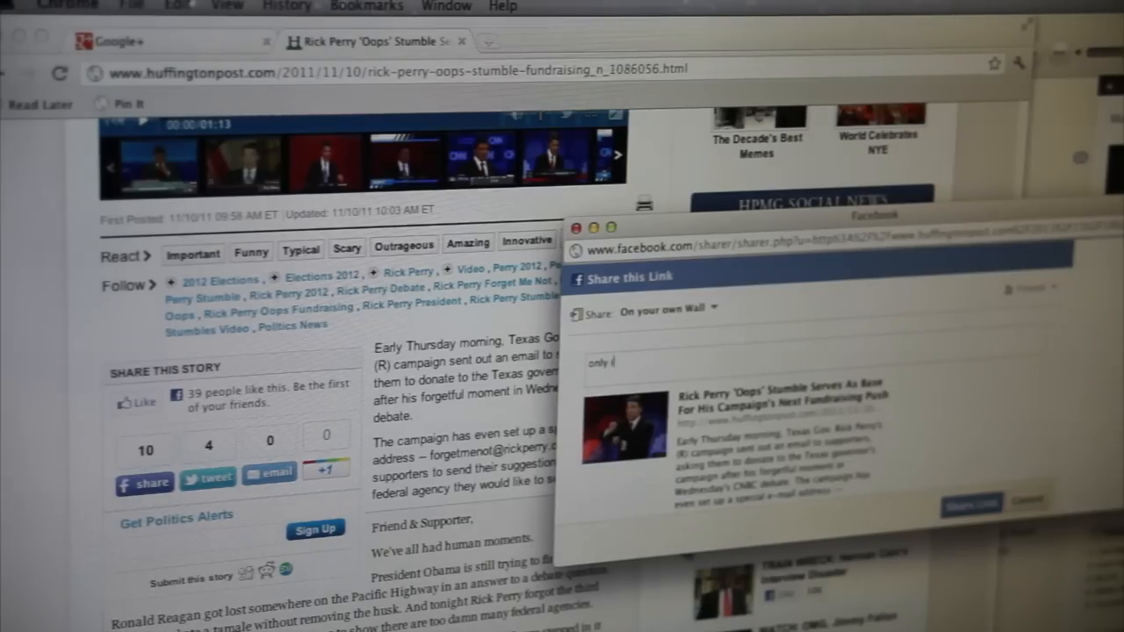
{"action": "type", "text": "n America"}
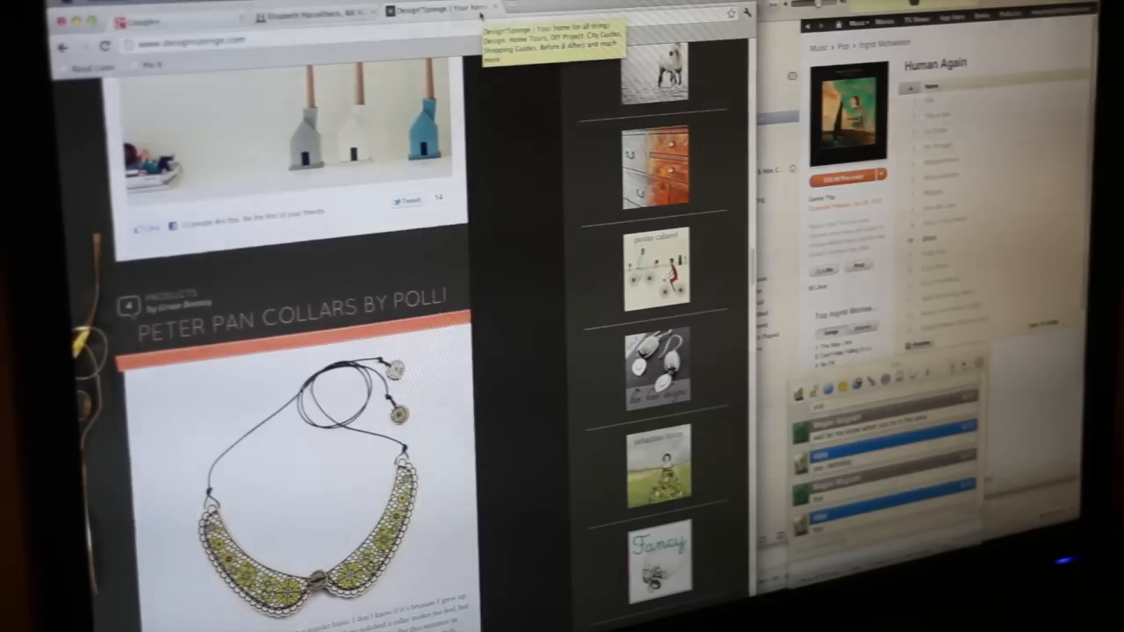
- Filter pins to Home Decor and repin the lamp and pink flowers pin to patterns
{"action": "scroll", "scroll_direction": "down", "scroll_amount": 3}
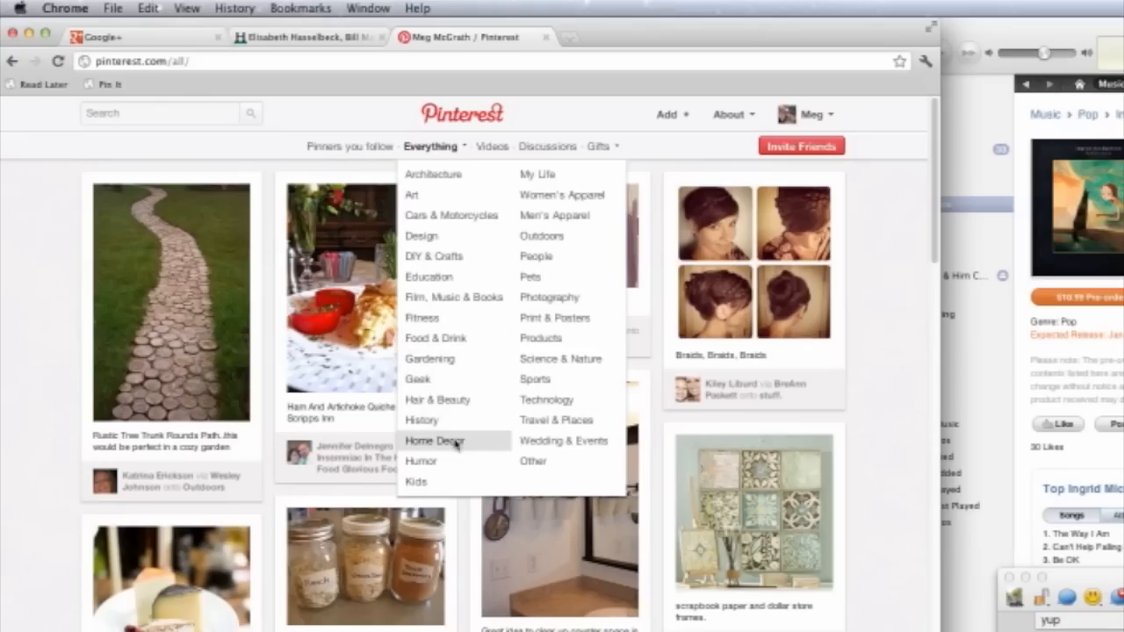
{"action": "left_click", "coordinate": [435, 439]}
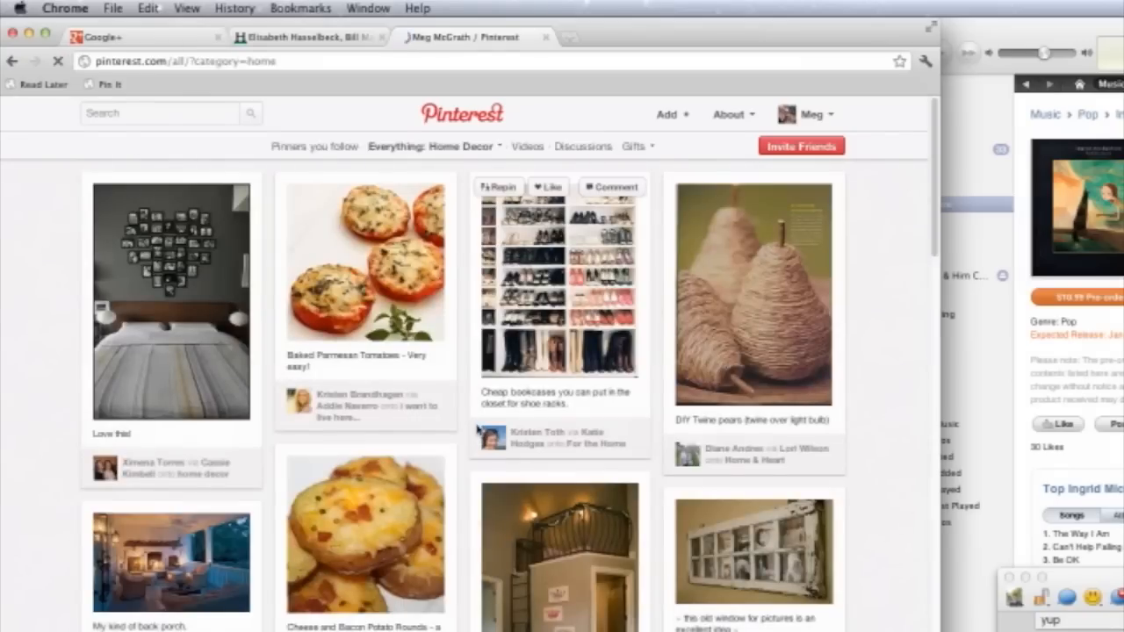
{"action": "scroll", "scroll_direction": "down", "scroll_amount": 3}
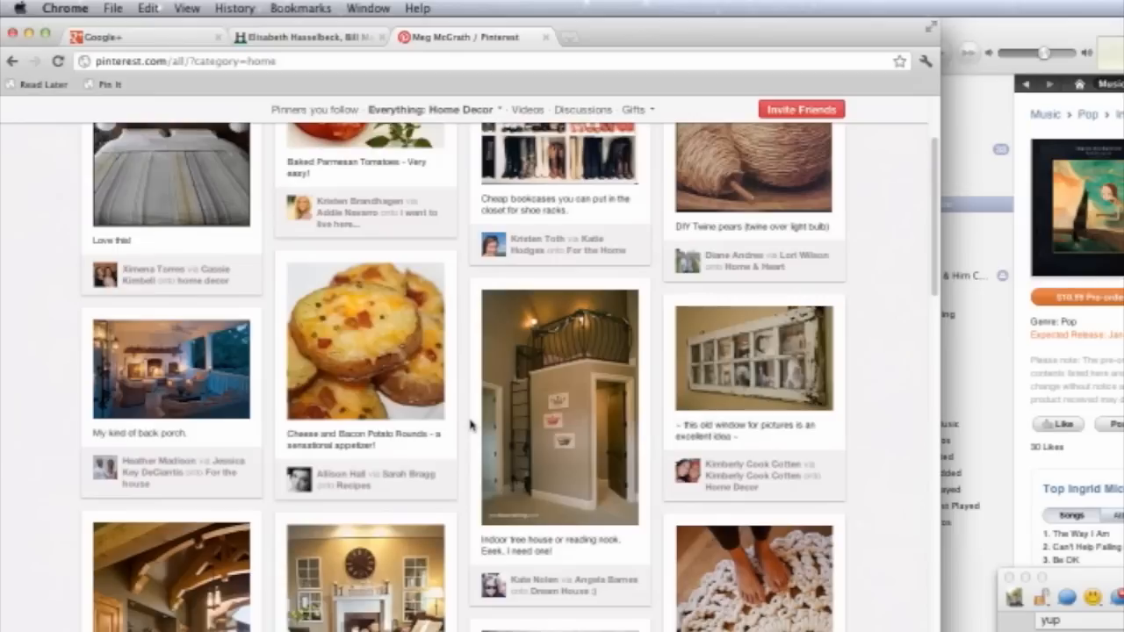
{"action": "scroll", "scroll_direction": "down", "scroll_amount": 3}
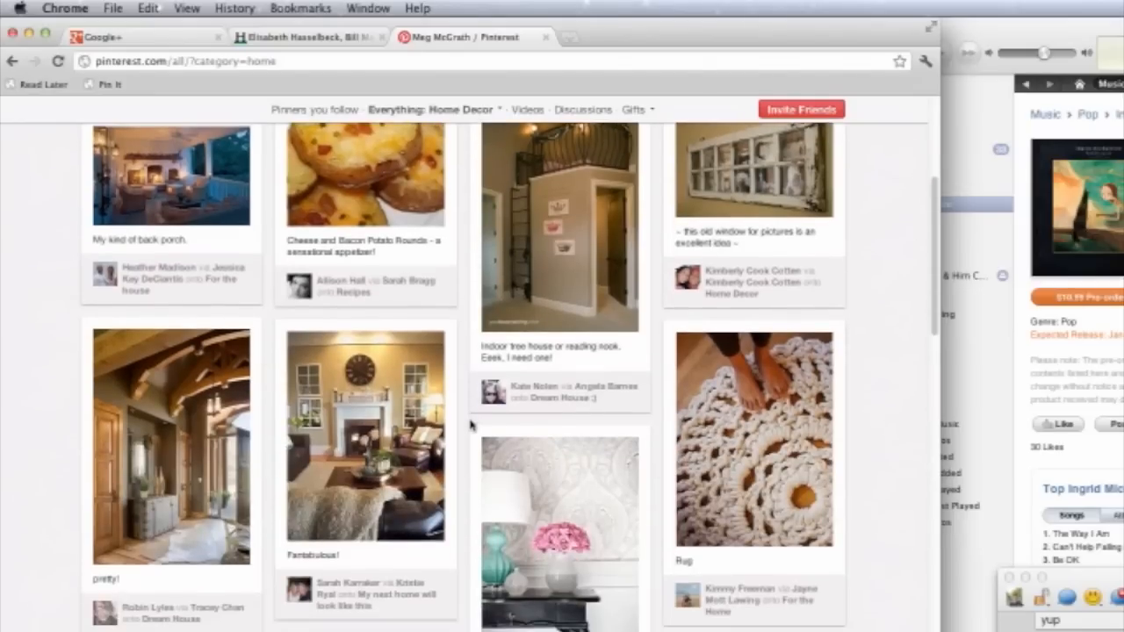
{"action": "scroll", "scroll_direction": "down", "scroll_amount": 3}
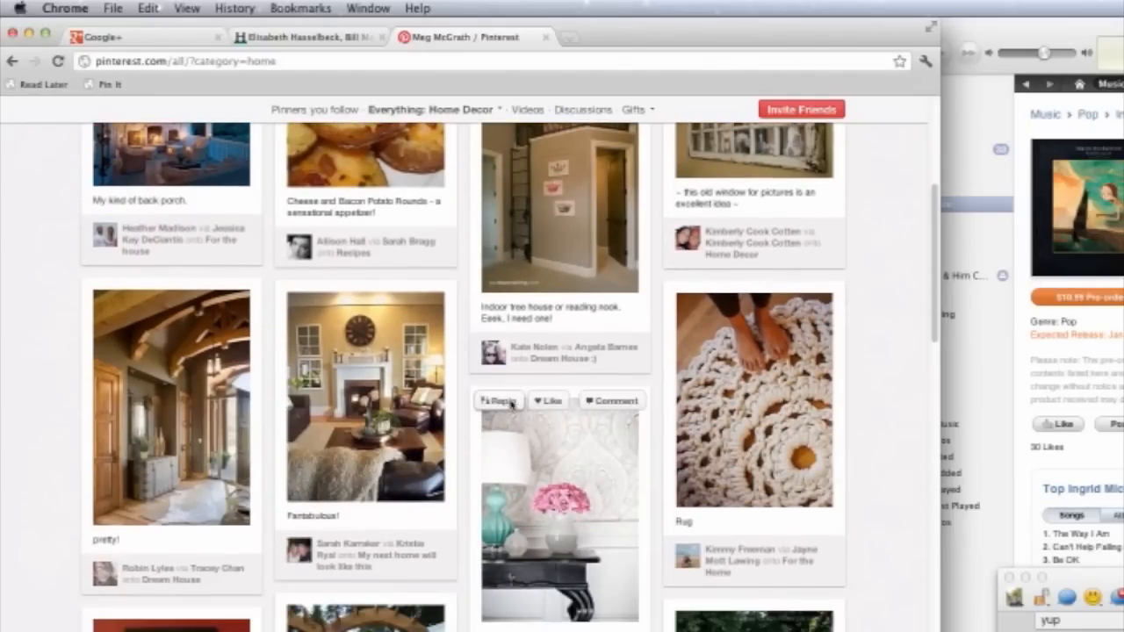
{"action": "left_click", "coordinate": [497, 400]}
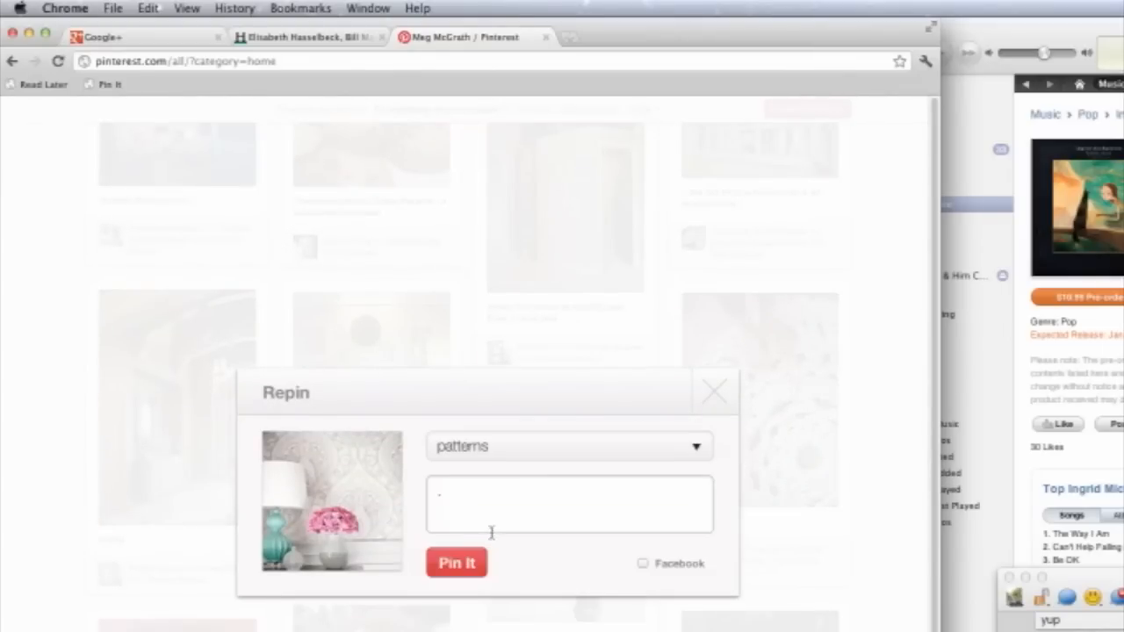
{"action": "left_click", "coordinate": [455, 562]}
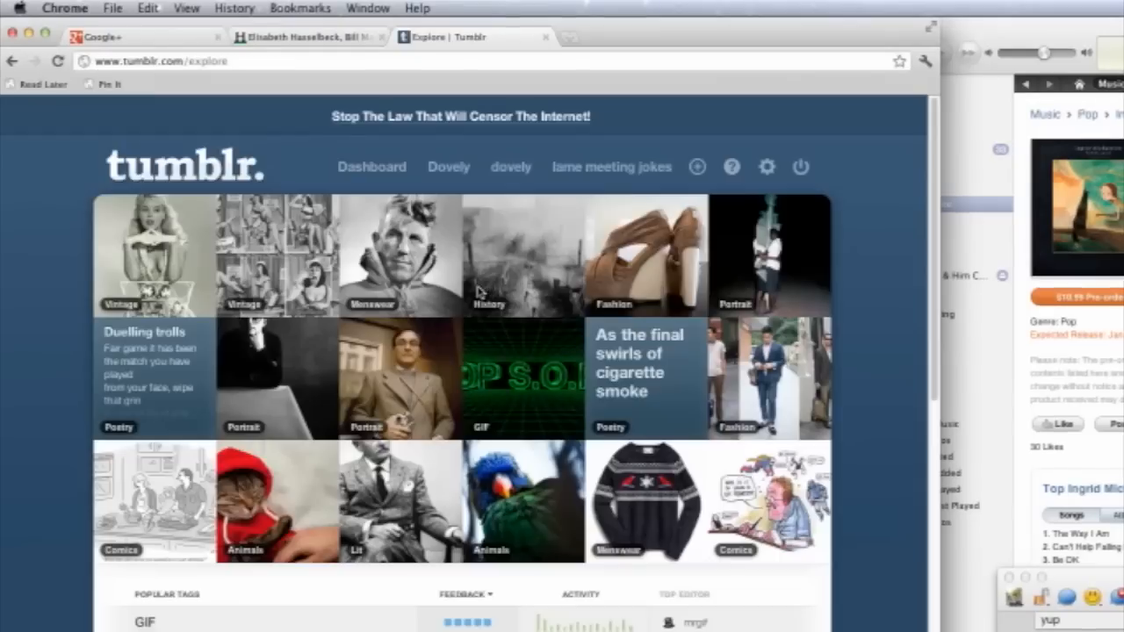
- Browse the interiors tag and reblog the brick corridor photo as a new post
{"action": "left_click", "coordinate": [371, 167]}
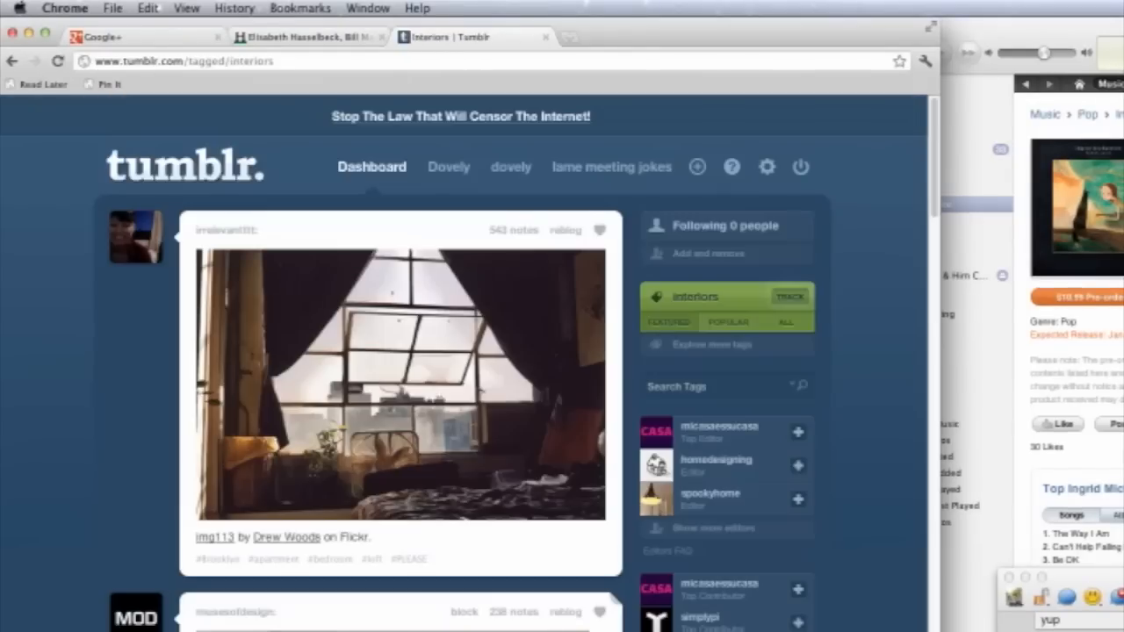
{"action": "left_click", "coordinate": [565, 229]}
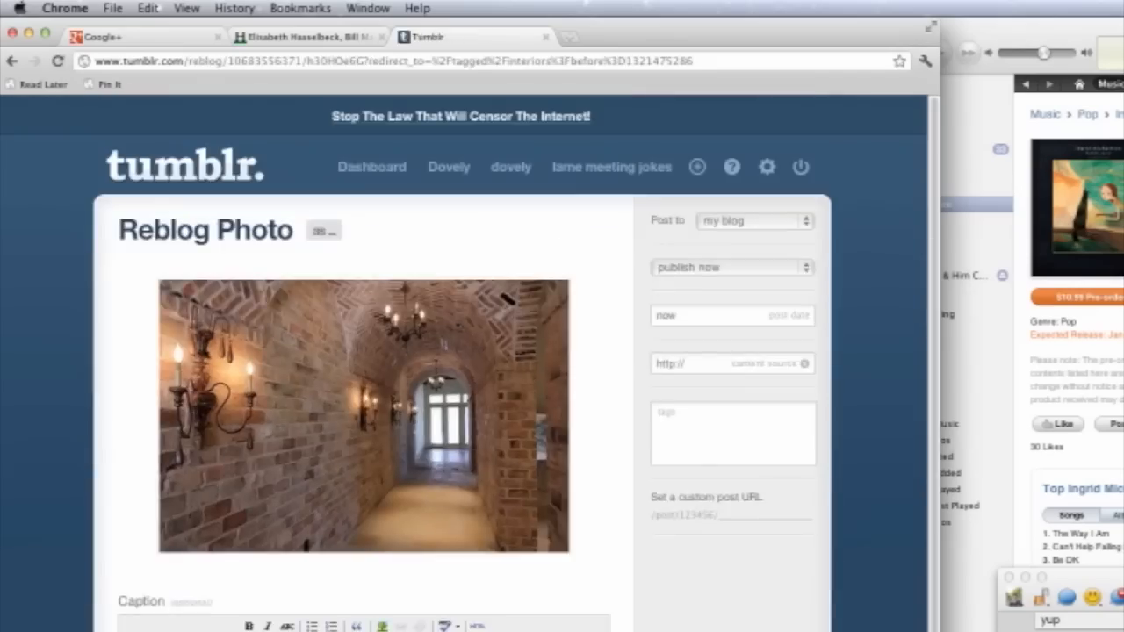
{"action": "left_click", "coordinate": [474, 37]}
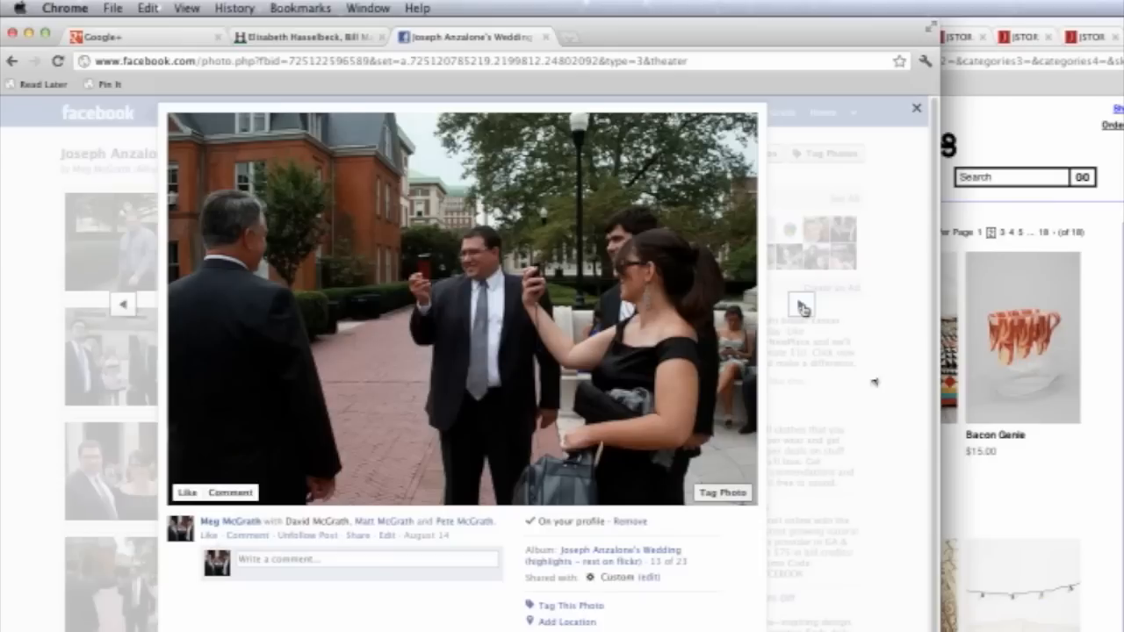